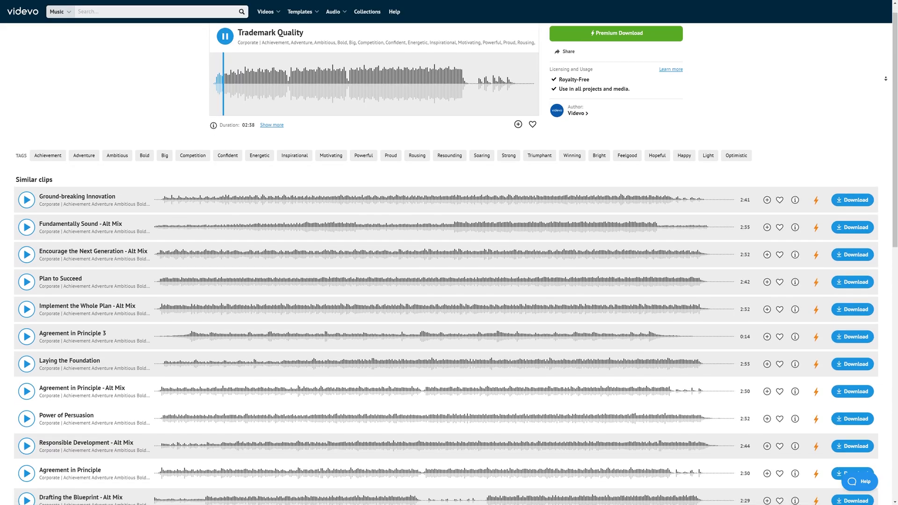
Step: Apply the storysium20 discount code on the Videvo Plus signup page
left_click(300, 11)
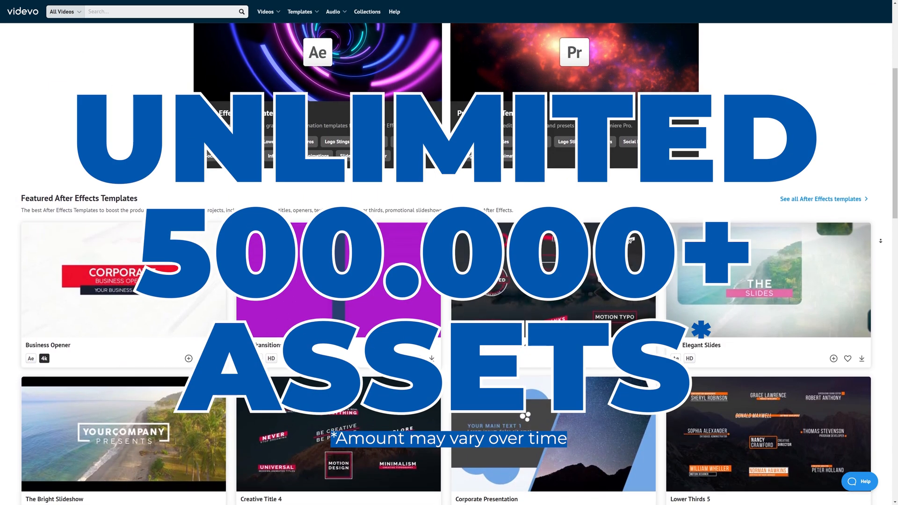
scroll("down", 3)
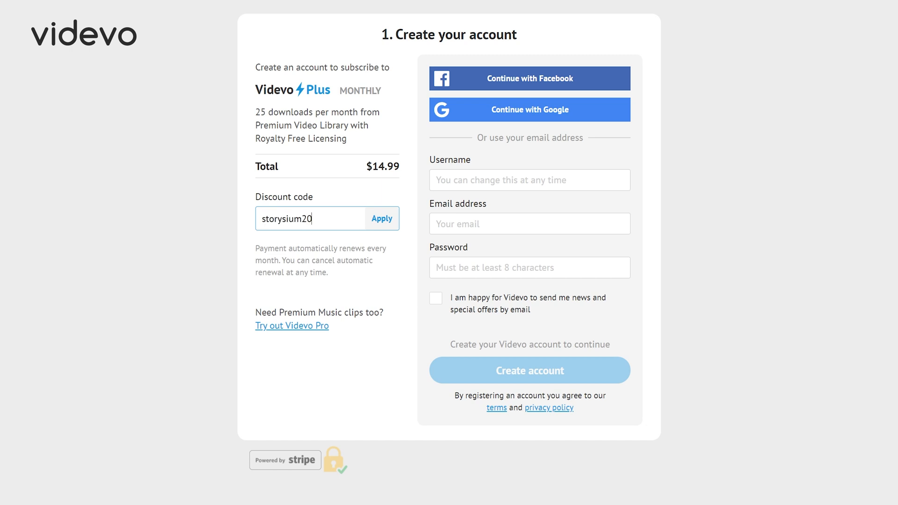
left_click(381, 218)
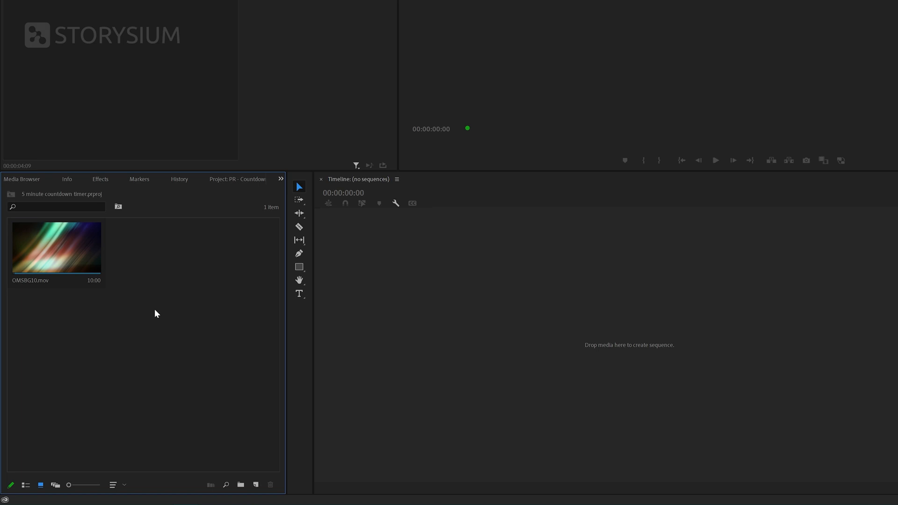
mouse_move(18, 253)
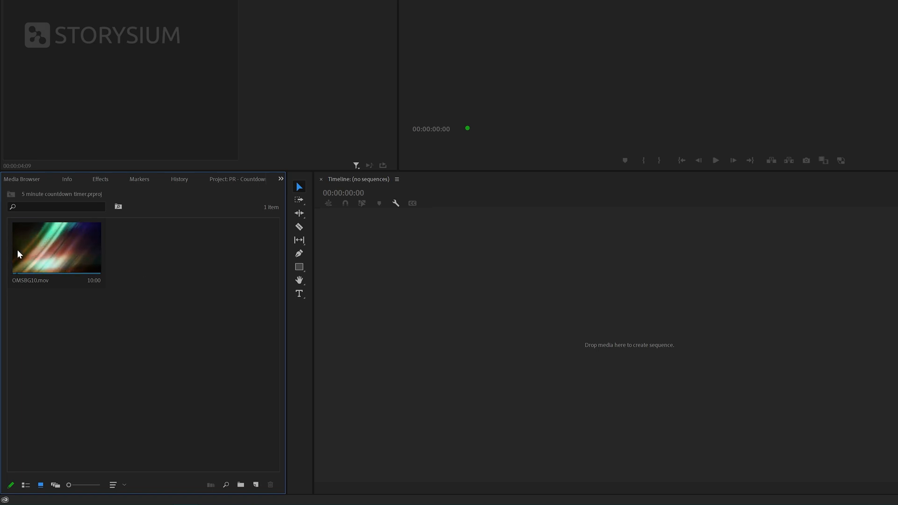
Step: Show the project media as a list revealing OMSBG10.mov at 1920×1080, 30 fps
left_click(25, 485)
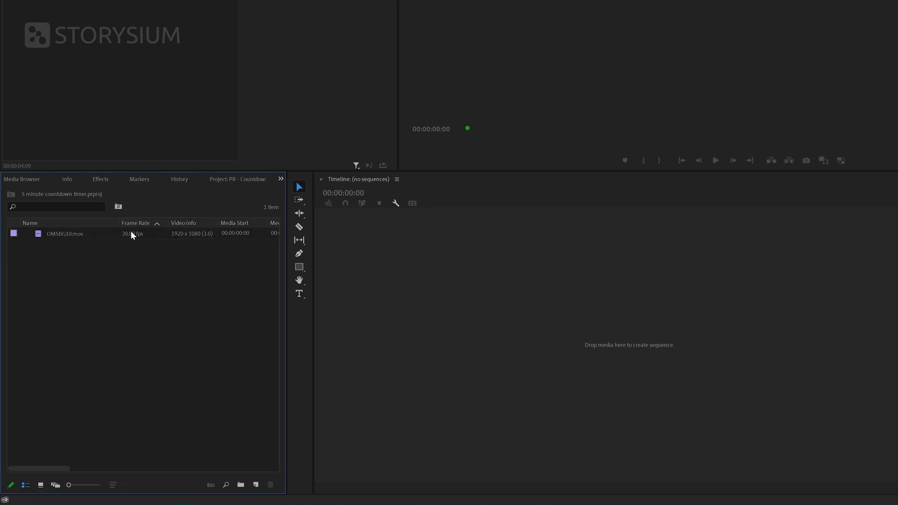
mouse_move(175, 238)
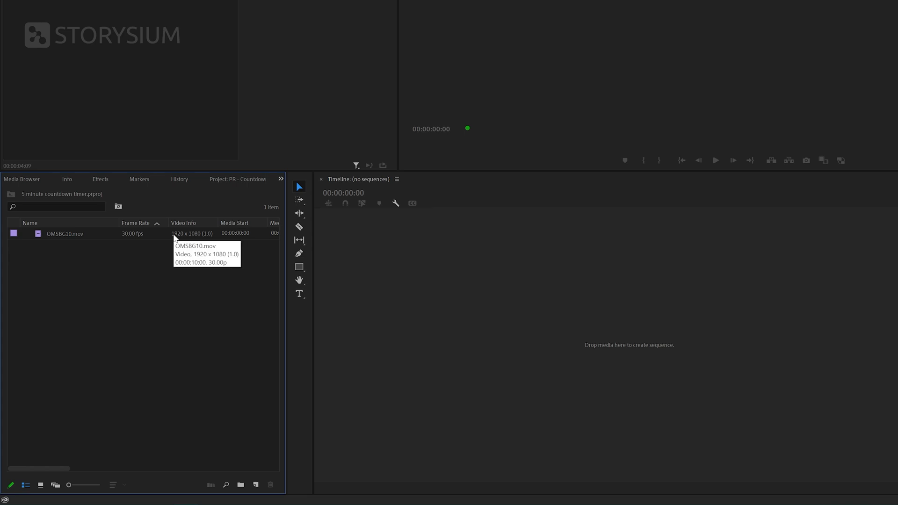
mouse_move(237, 416)
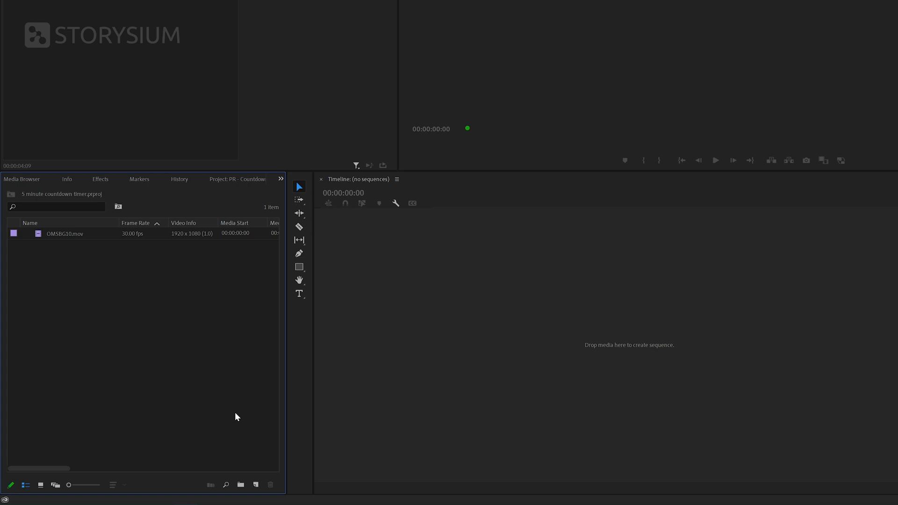
Step: Create a new sequence at 30 frames per second named '5 min countdown'
left_click(256, 485)
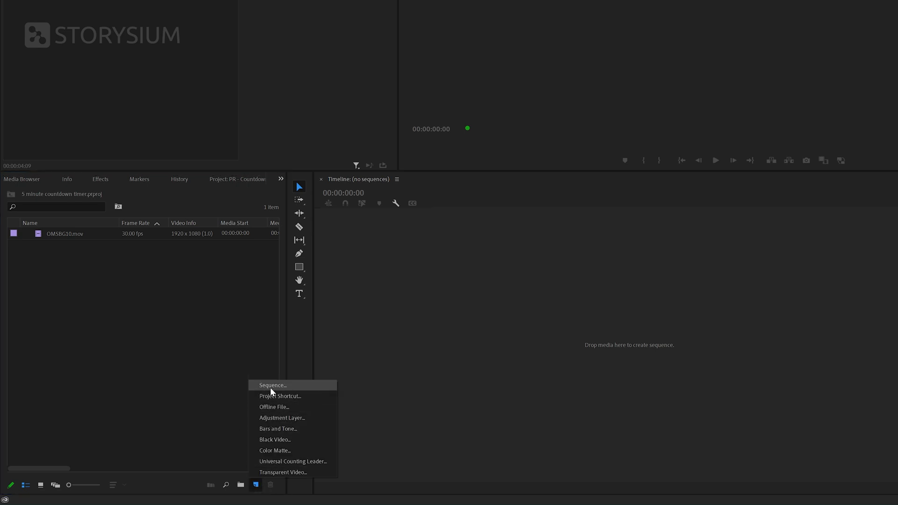
left_click(272, 385)
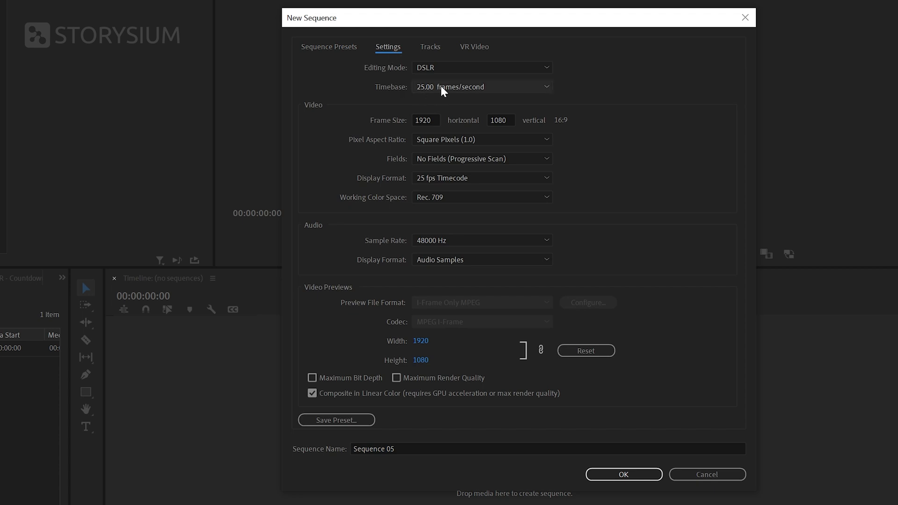
left_click(481, 86)
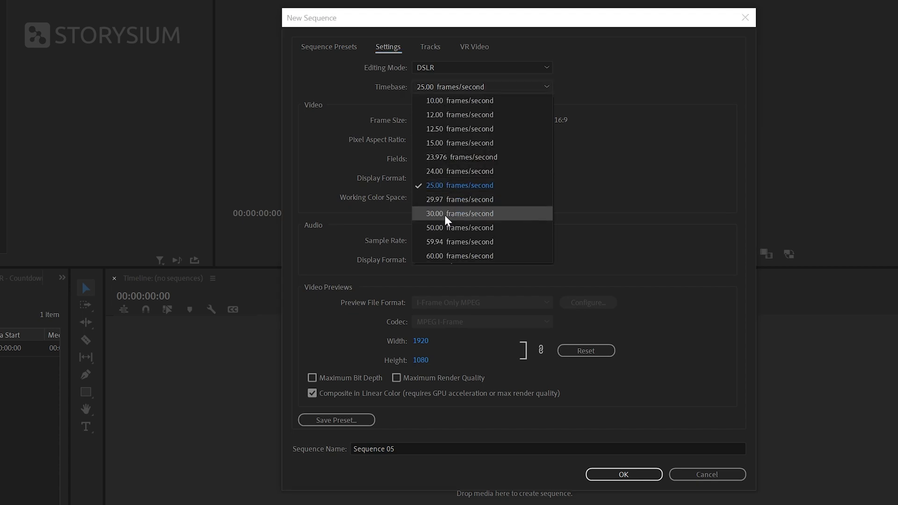
left_click(461, 213)
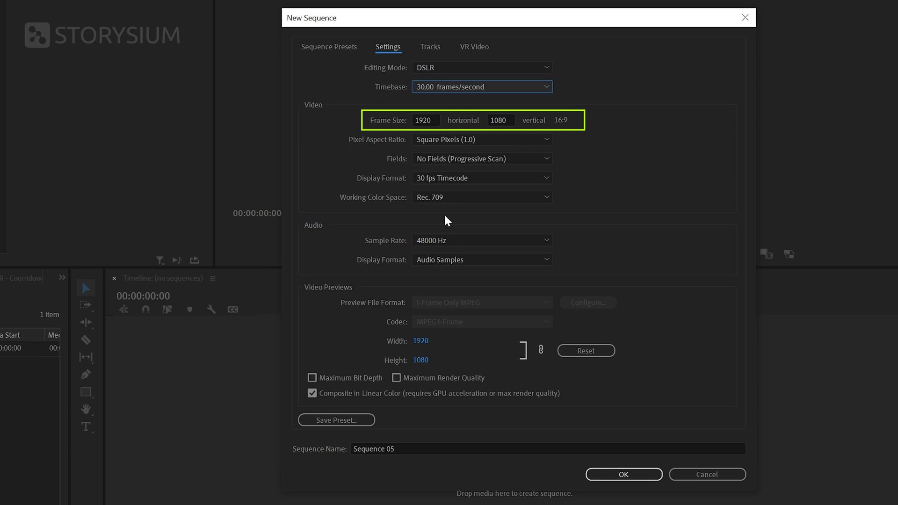
triple_click(373, 448)
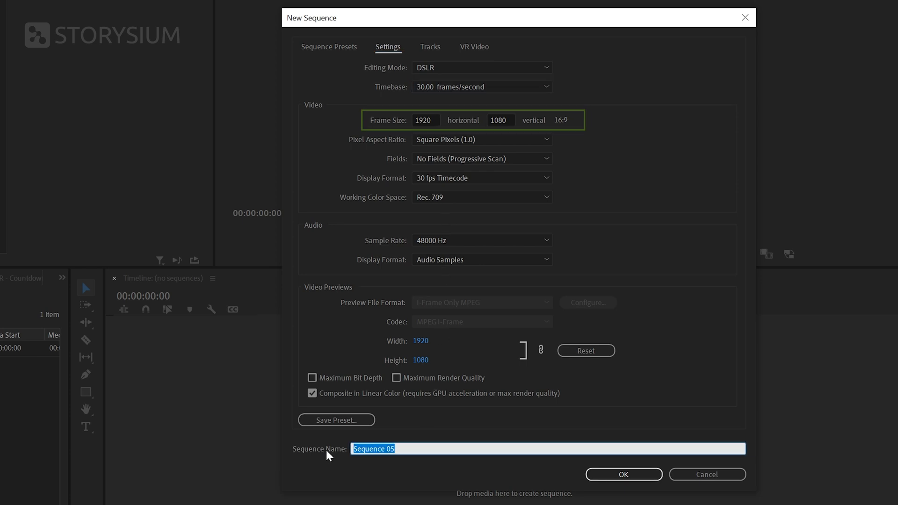
type("5 min countdown")
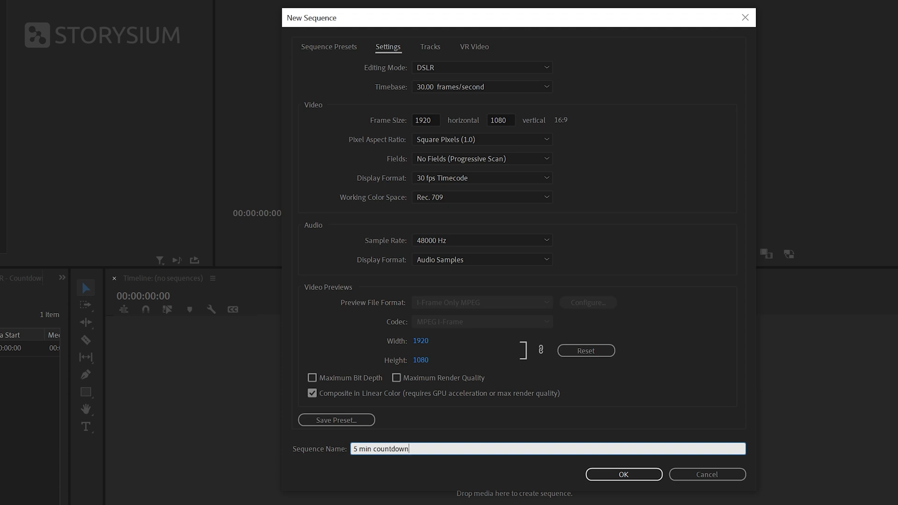
left_click(623, 474)
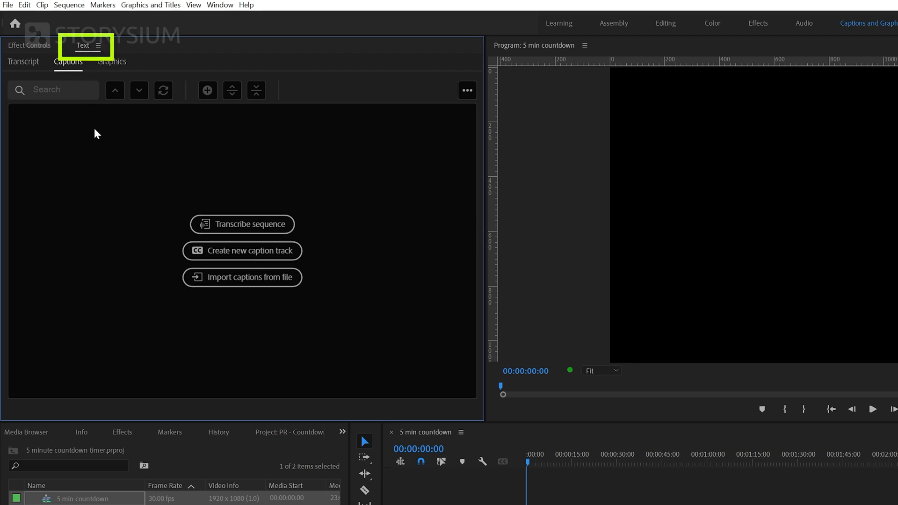
Step: Save the project, show the Text panel, and close the countdown SRT file in Notepad
key("ctrl+s")
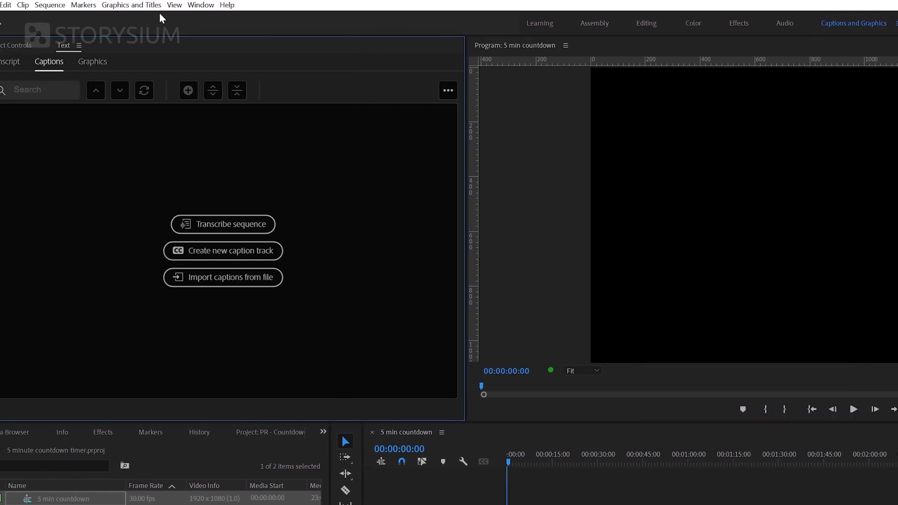
left_click(220, 6)
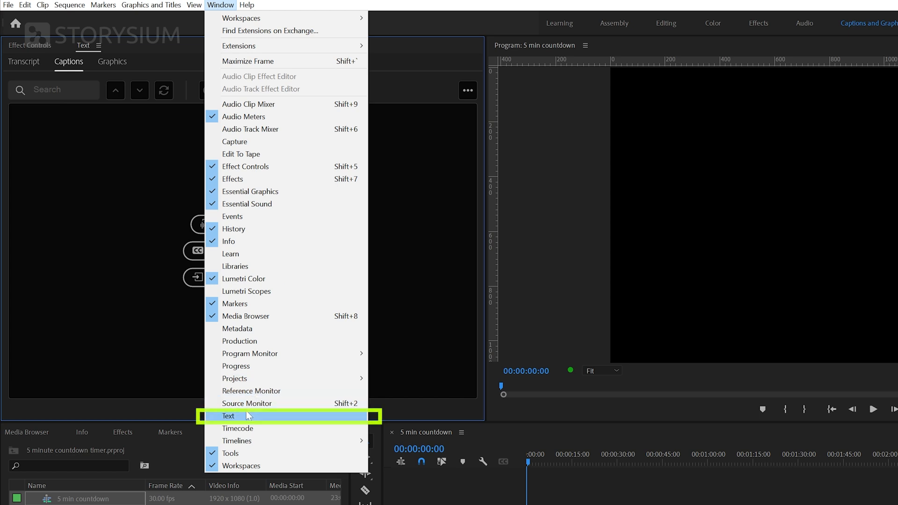
mouse_move(126, 343)
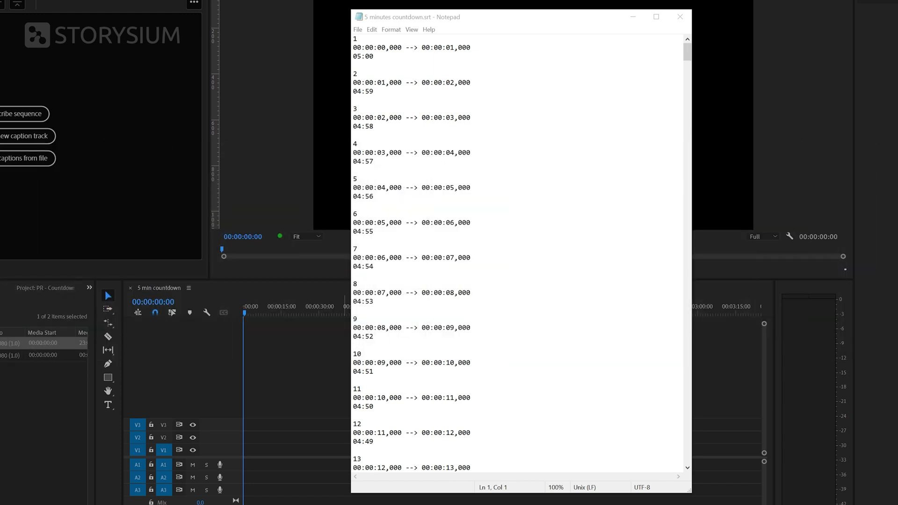
mouse_move(630, 29)
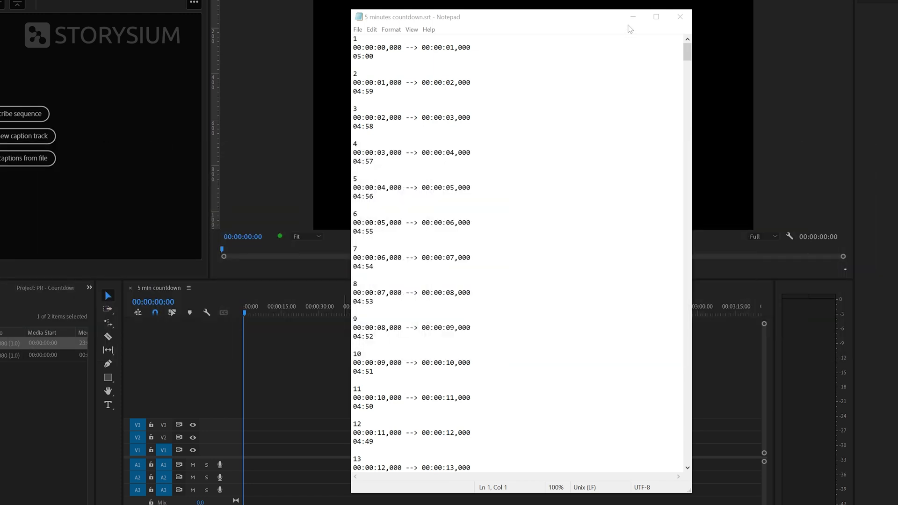
left_click(680, 16)
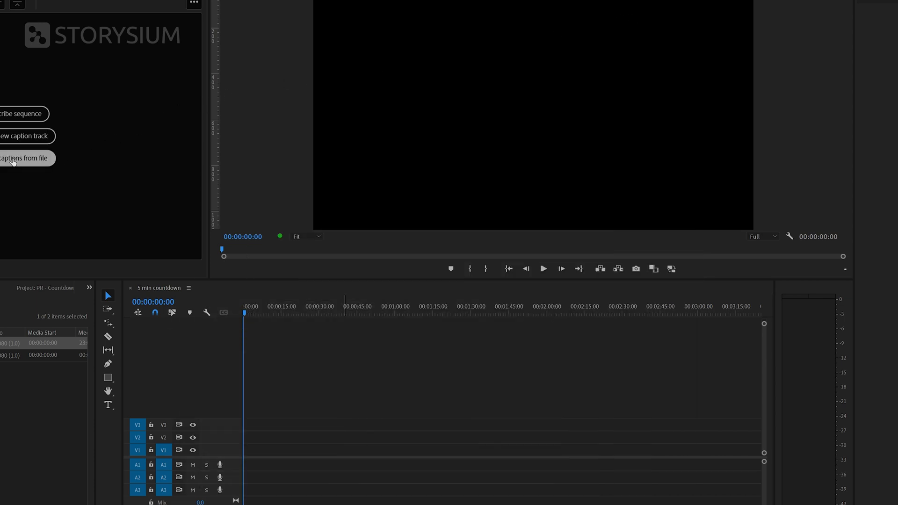
Step: Import '5 minutes countdown.srt' as a new caption track with Subtitle format
left_click(22, 158)
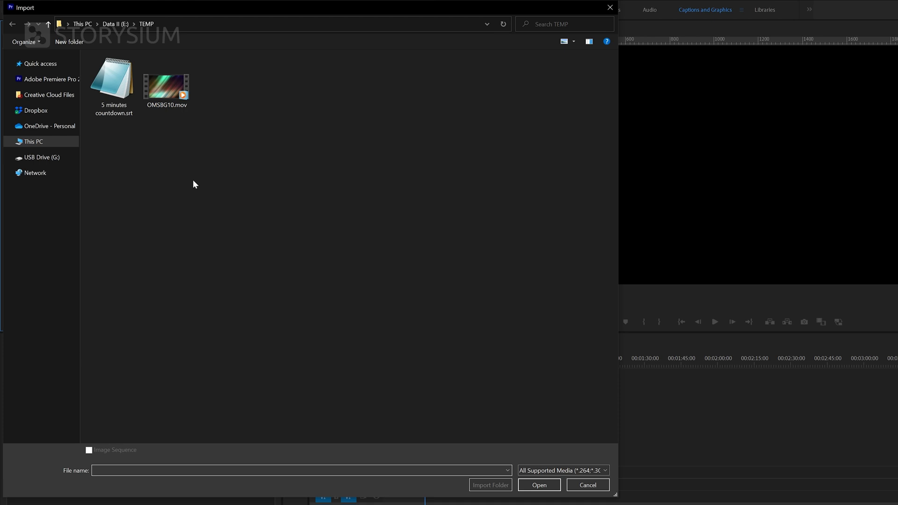
mouse_move(146, 117)
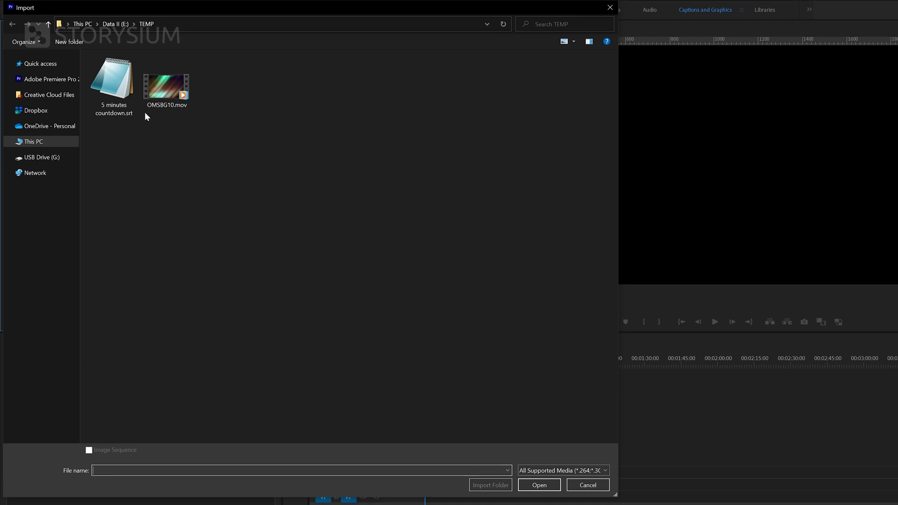
left_click(113, 85)
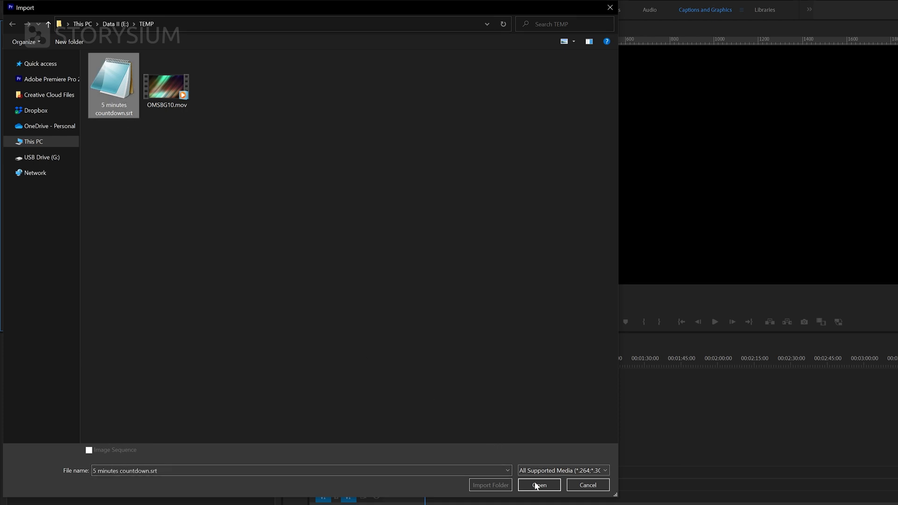
left_click(537, 485)
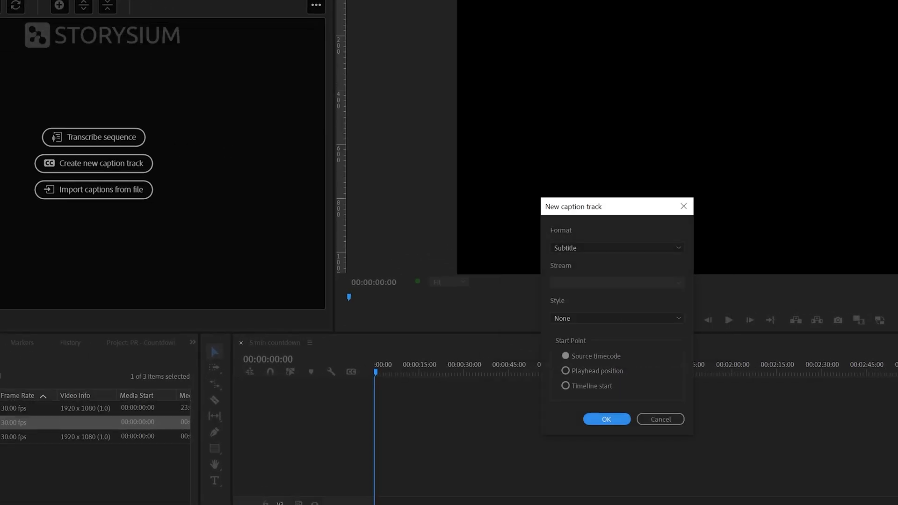
left_click(617, 247)
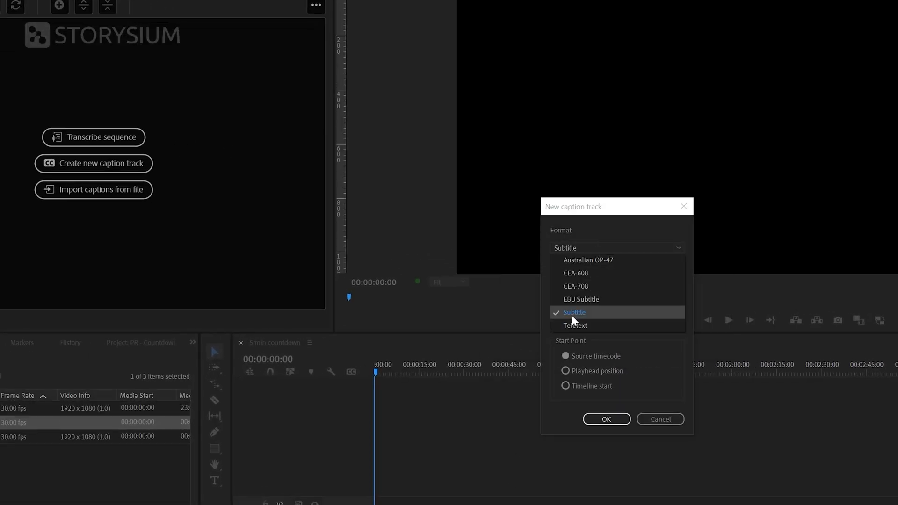
left_click(575, 312)
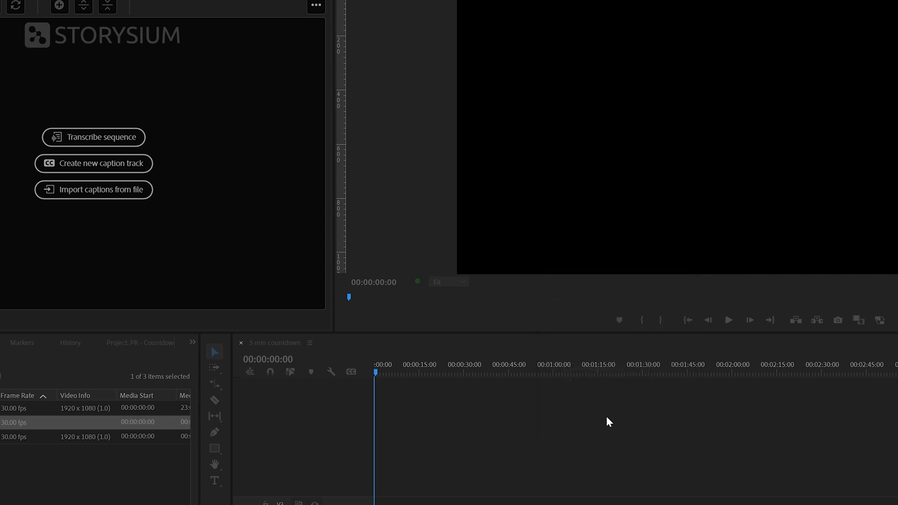
Step: Place the countdown captions onto the Subtitle track and select them all for styling
left_click(93, 163)
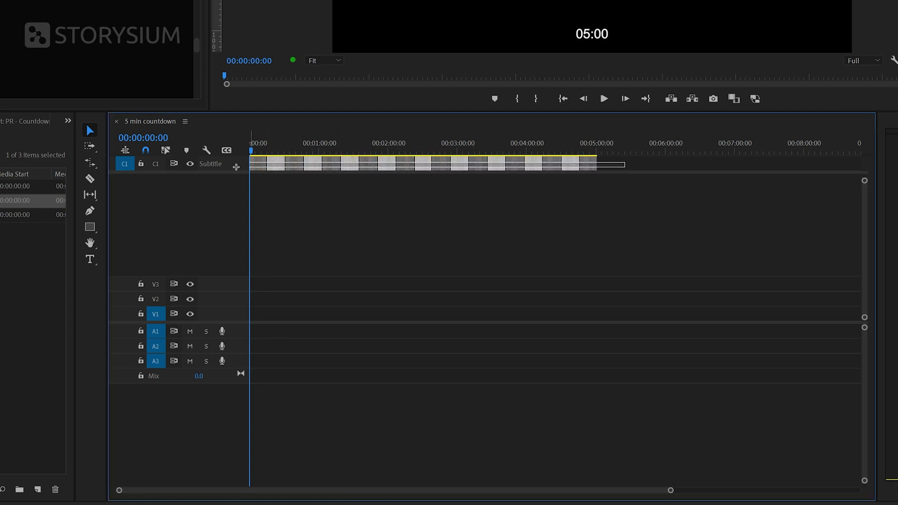
left_click(233, 9)
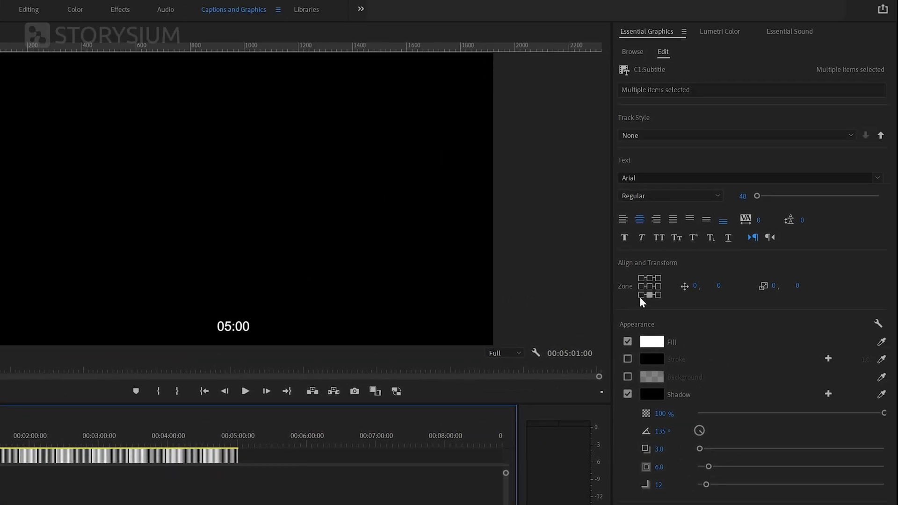
Step: Centre the captions in the frame, set the font to Anton and size to about 318
left_click(650, 286)
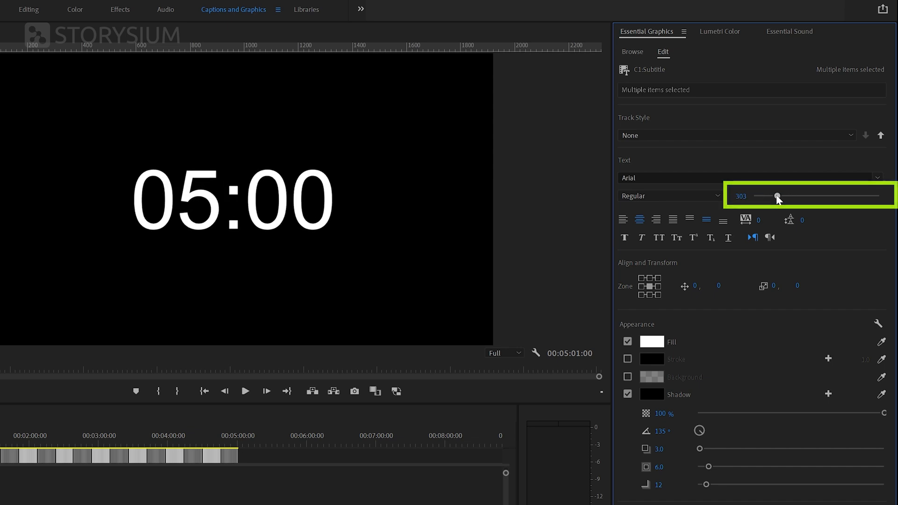
left_click(745, 178)
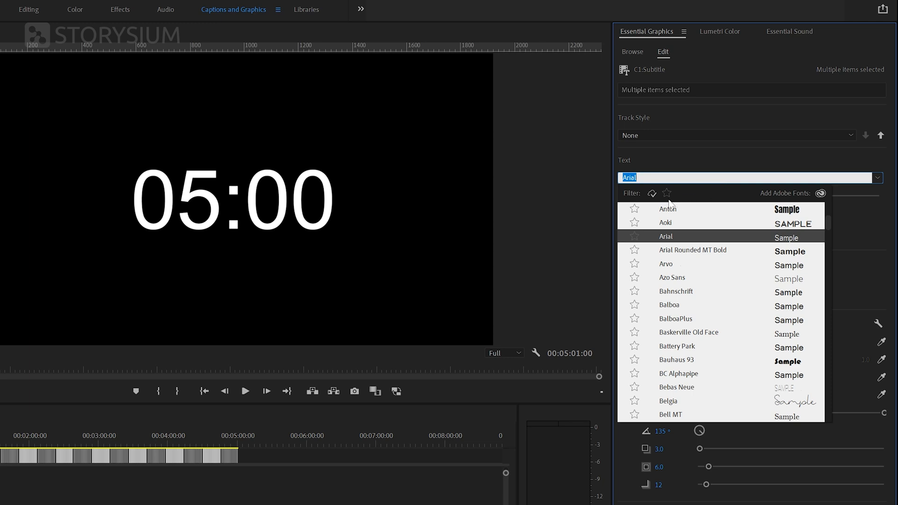
left_click(667, 207)
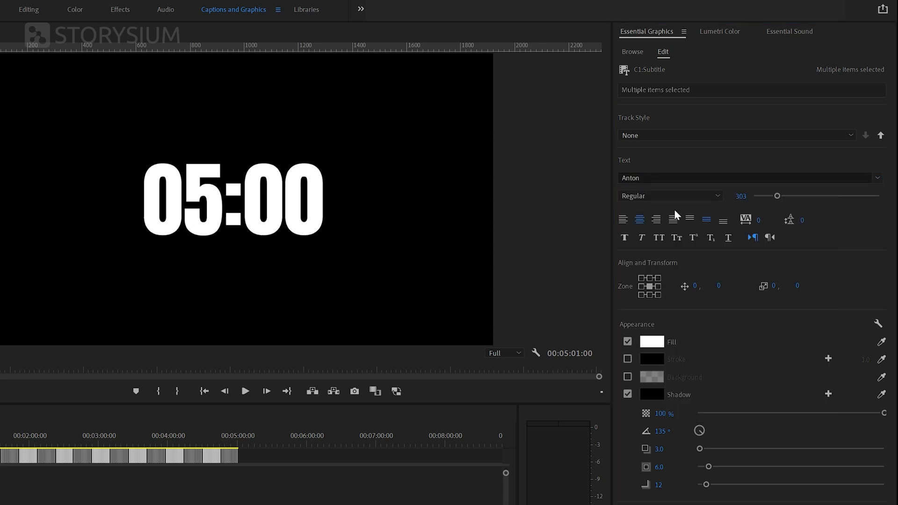
mouse_move(778, 199)
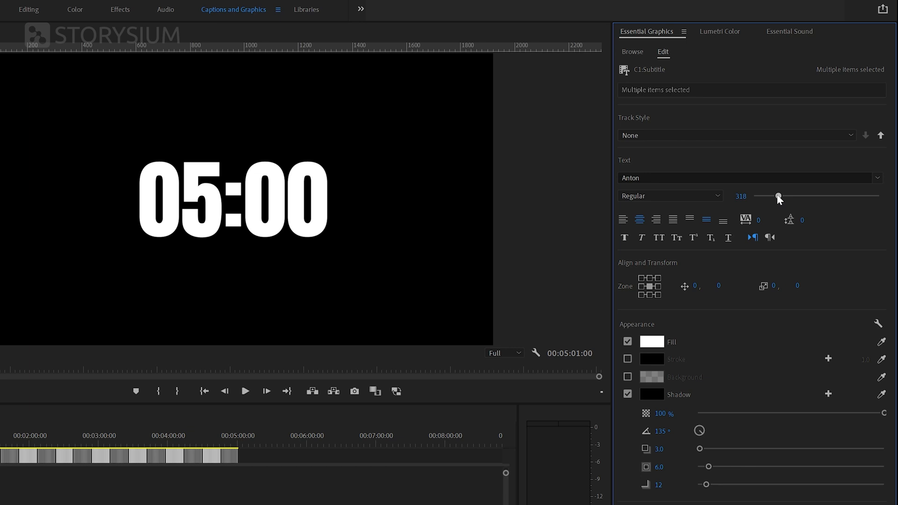
left_click(232, 199)
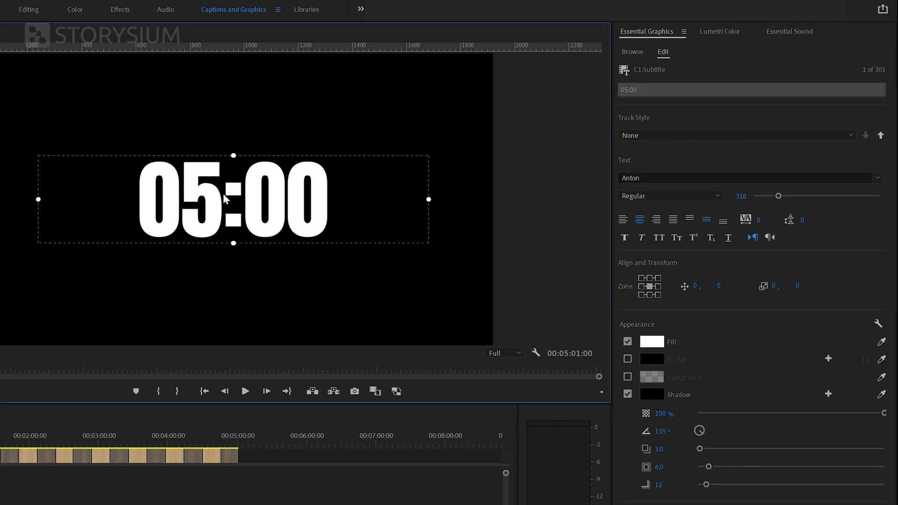
mouse_move(233, 157)
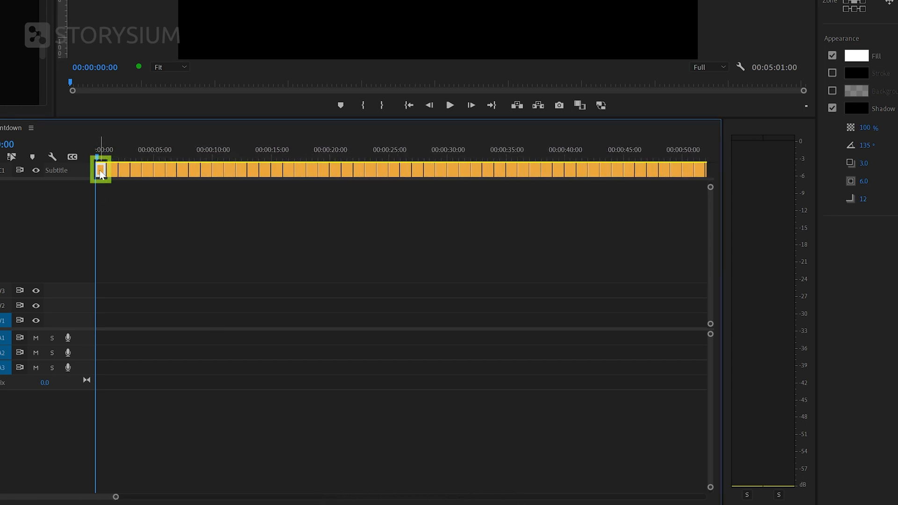
mouse_move(102, 172)
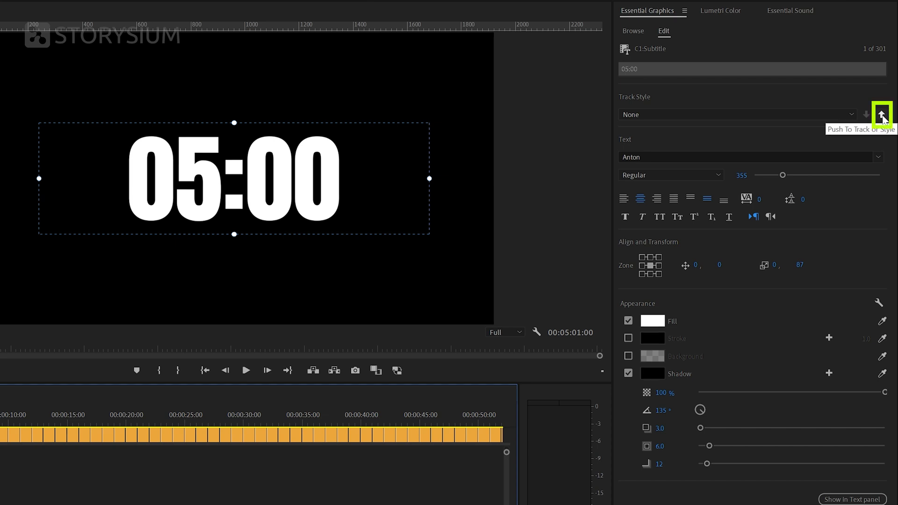
mouse_move(881, 114)
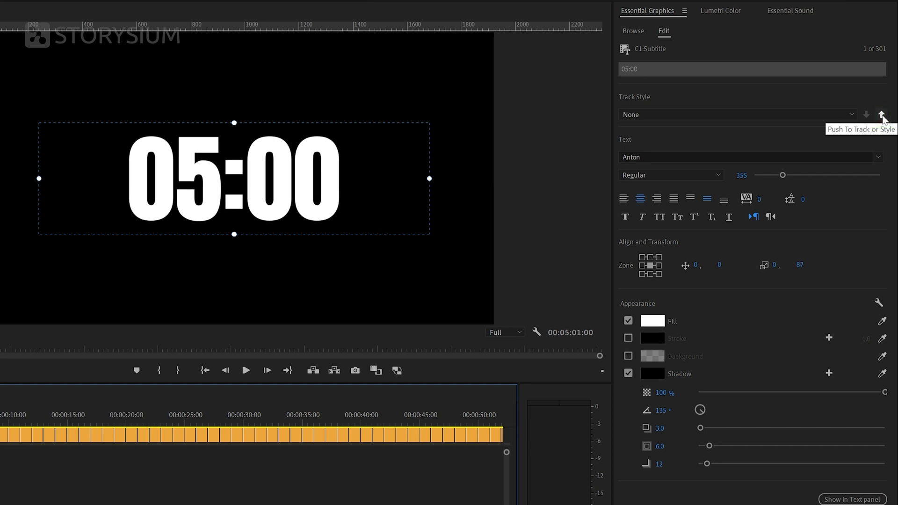
Step: Push the first caption's style to all captions on the track
left_click(882, 115)
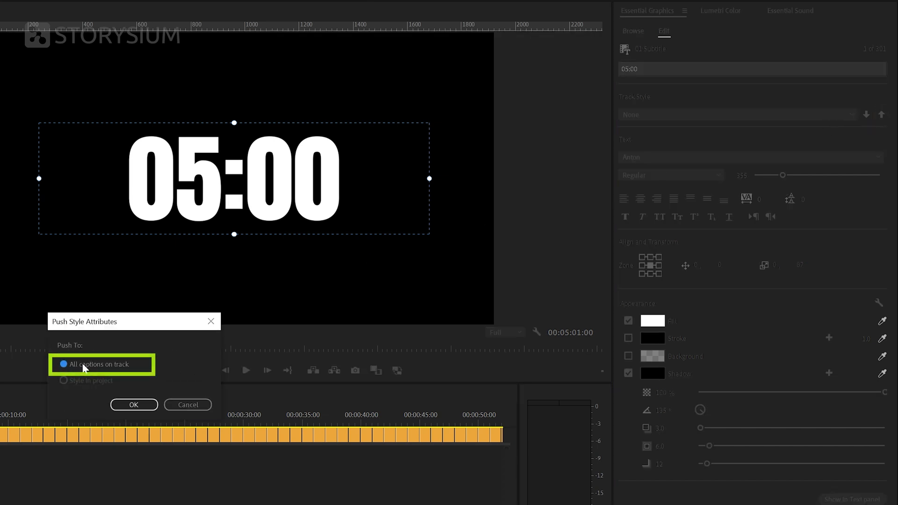
left_click(134, 405)
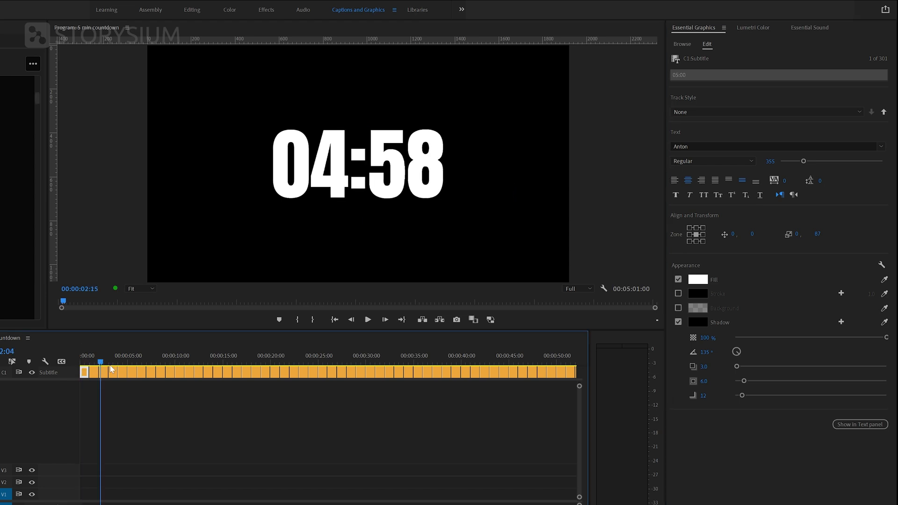
left_click(120, 355)
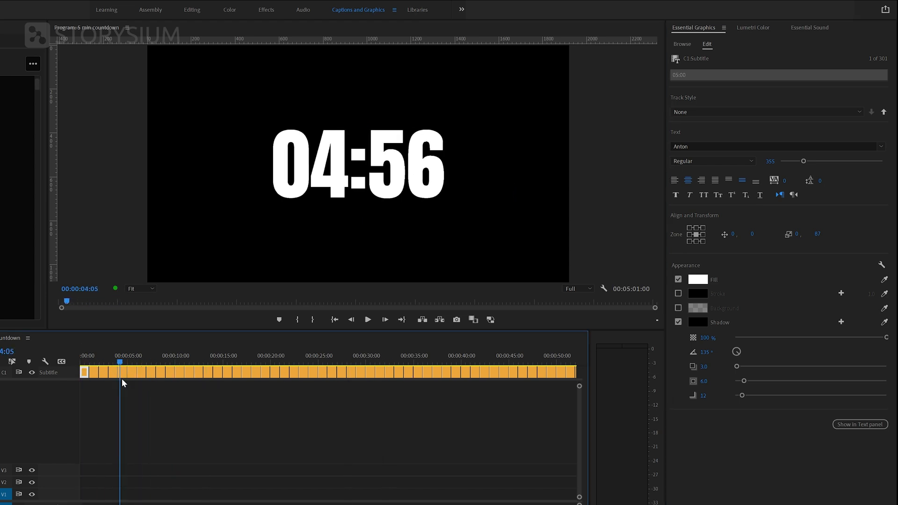
left_click(85, 363)
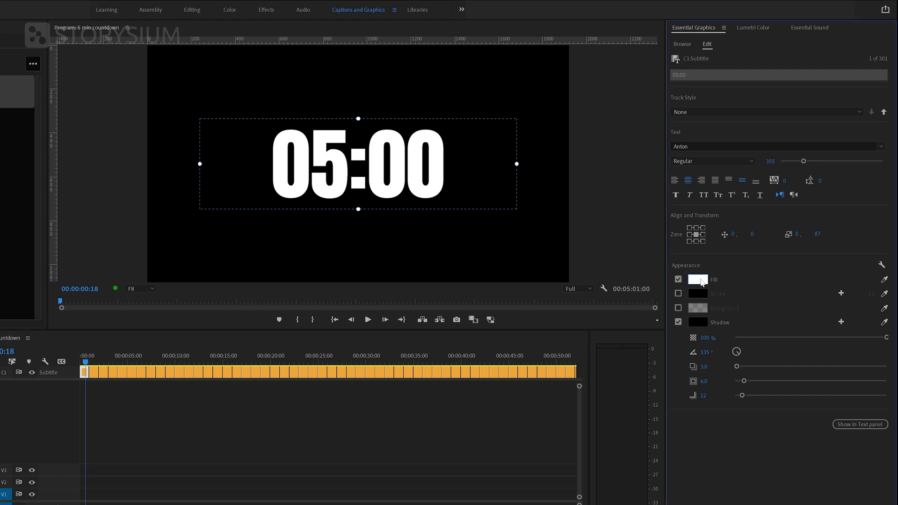
left_click(697, 280)
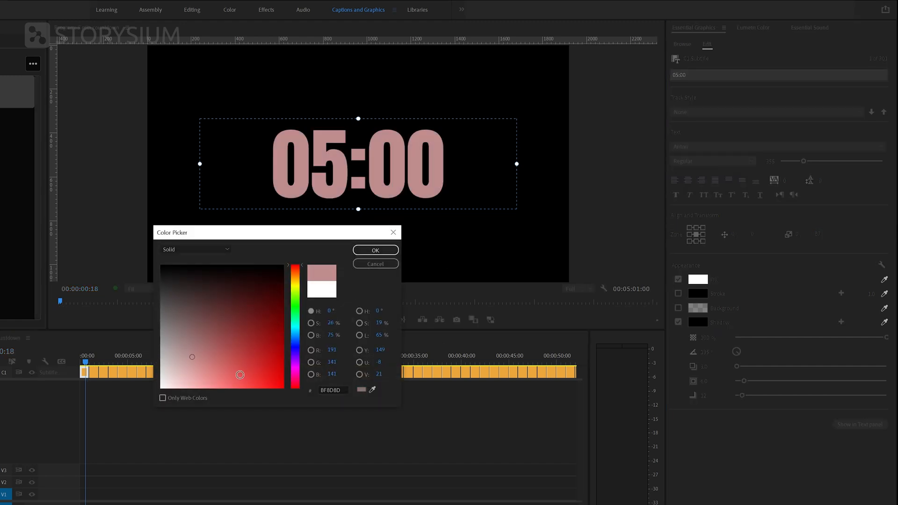
left_click(375, 264)
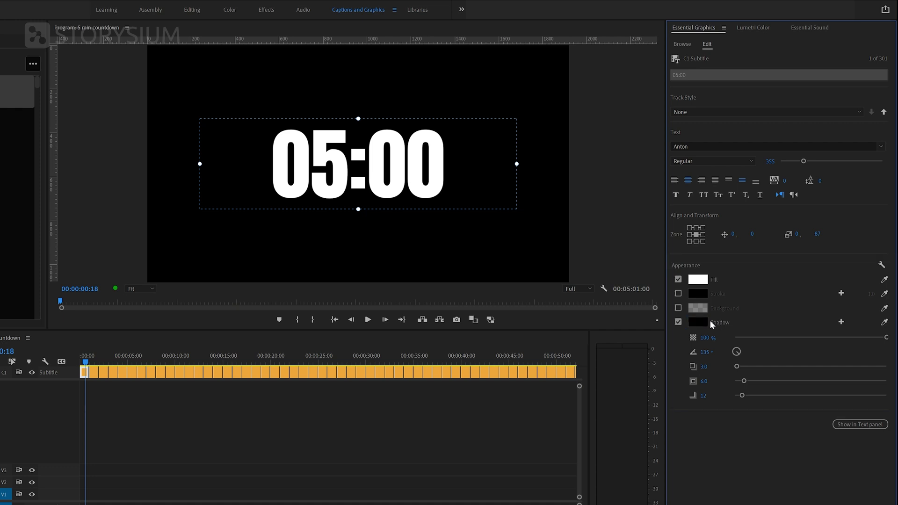
scroll("down", 3)
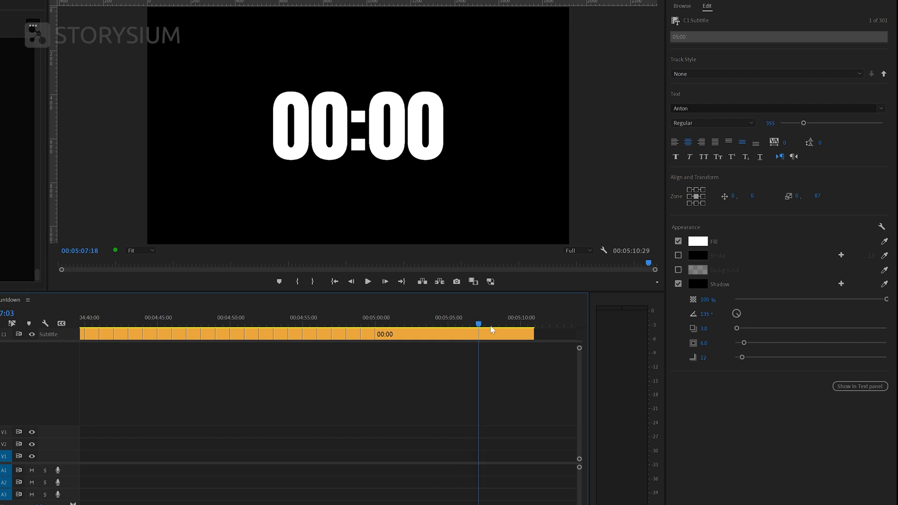
left_click(441, 322)
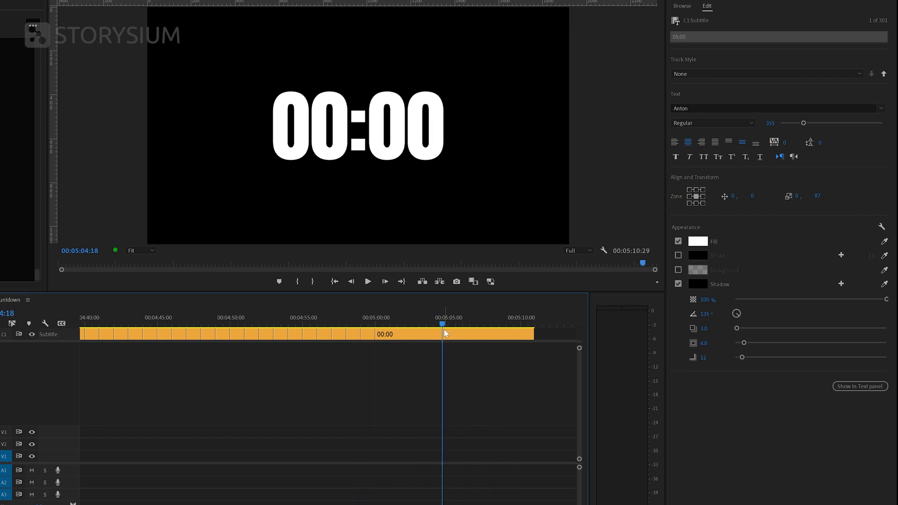
mouse_move(445, 333)
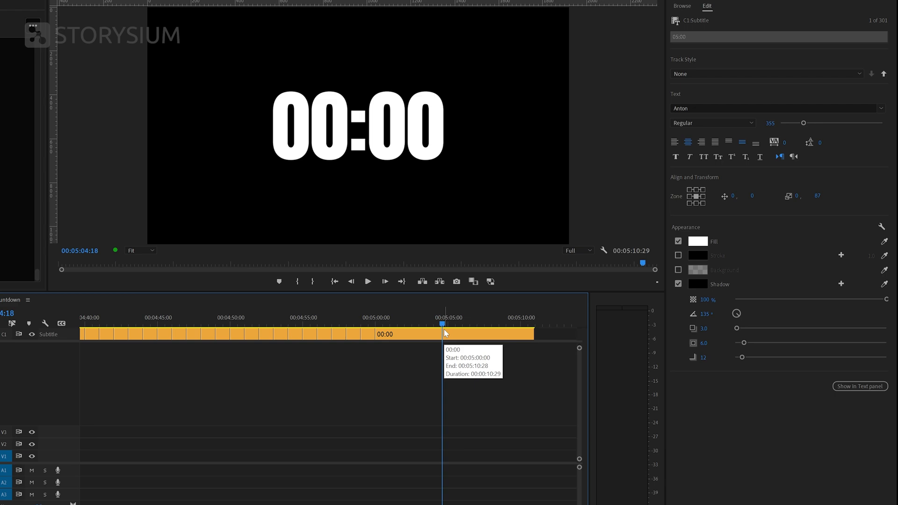
mouse_move(160, 386)
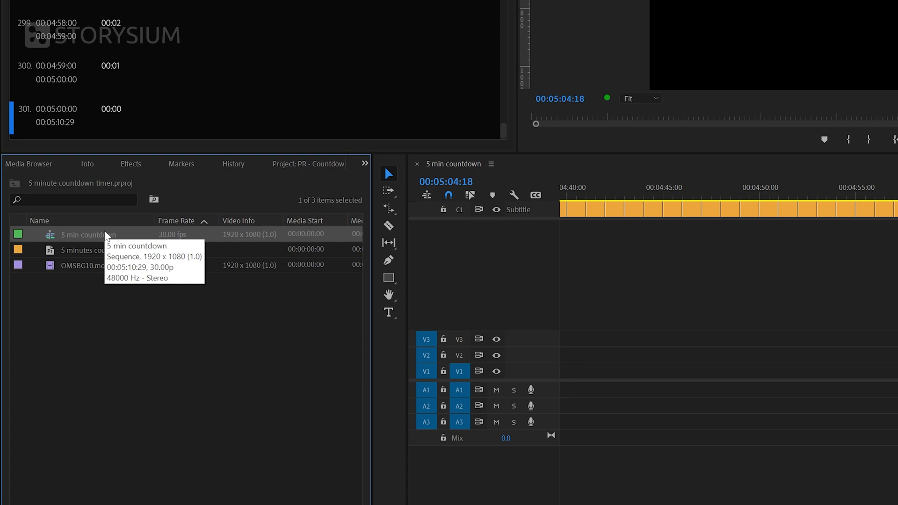
Step: Create a new sequence from the countdown clip and adjust the background clip beneath it
right_click(87, 234)
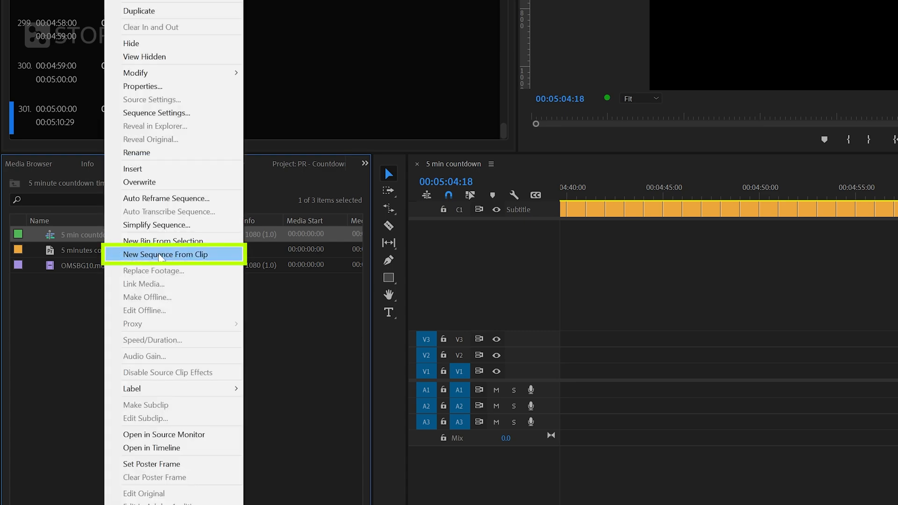
left_click(167, 255)
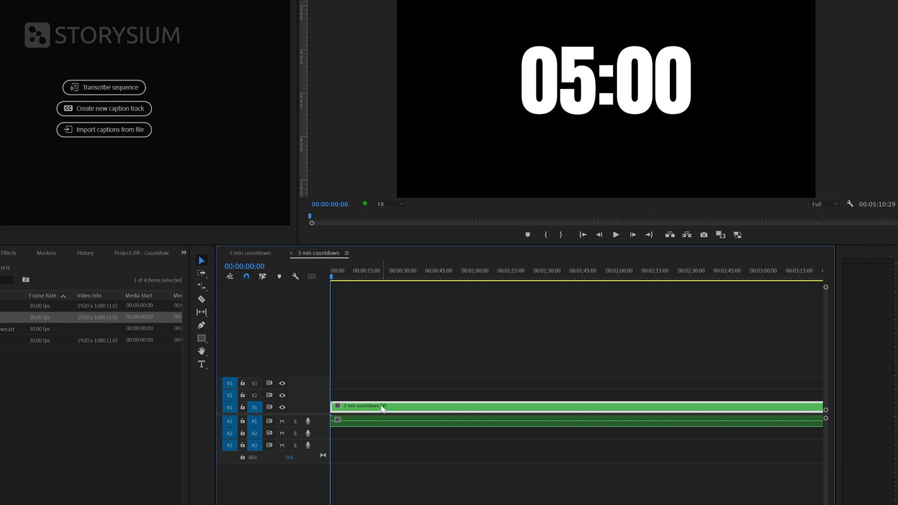
right_click(382, 407)
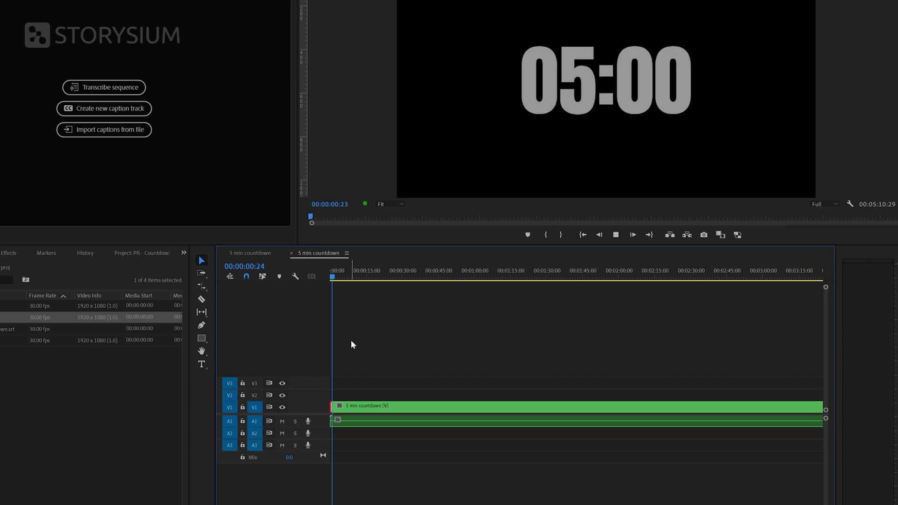
left_click(615, 234)
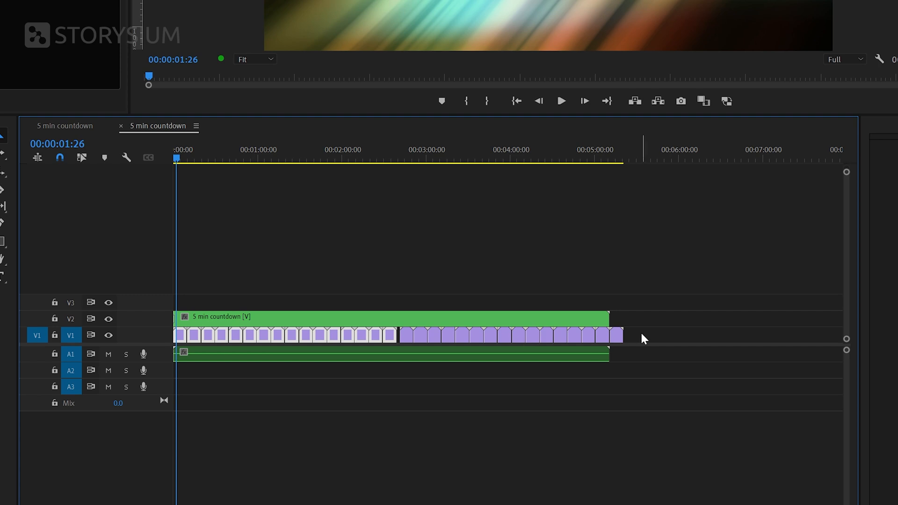
Step: Nest the trimmed background clips into one sequence named 'Background'
scroll("down", 3)
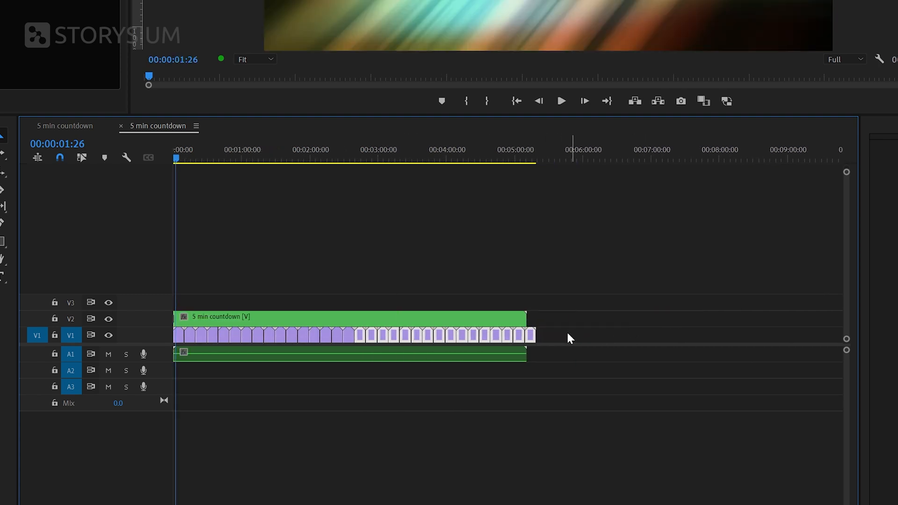
right_click(352, 335)
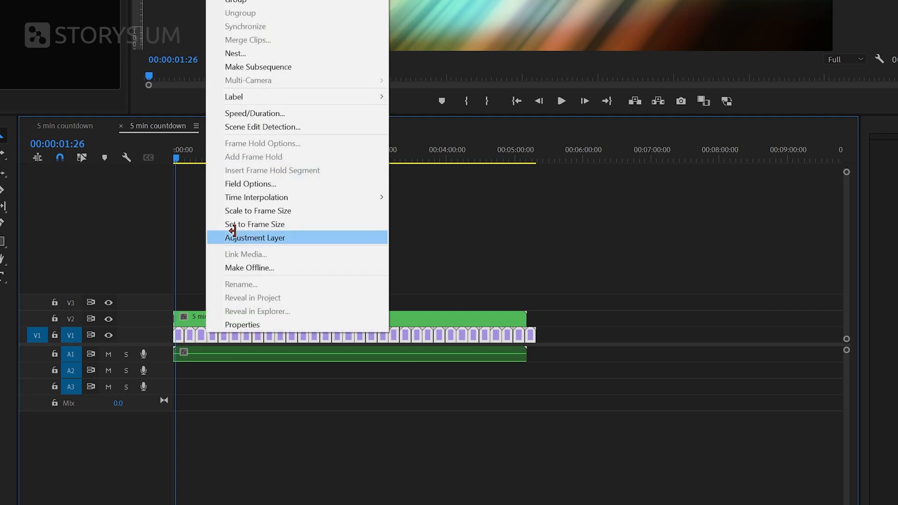
left_click(235, 53)
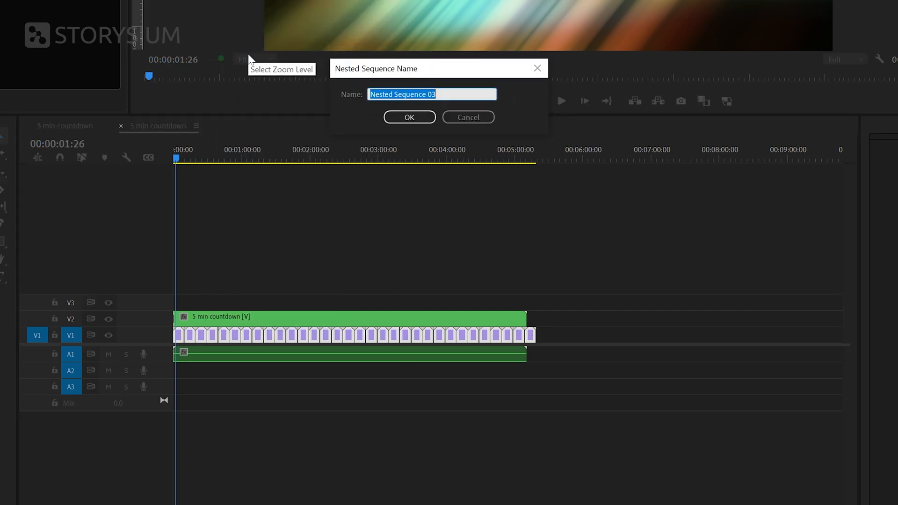
type("Background")
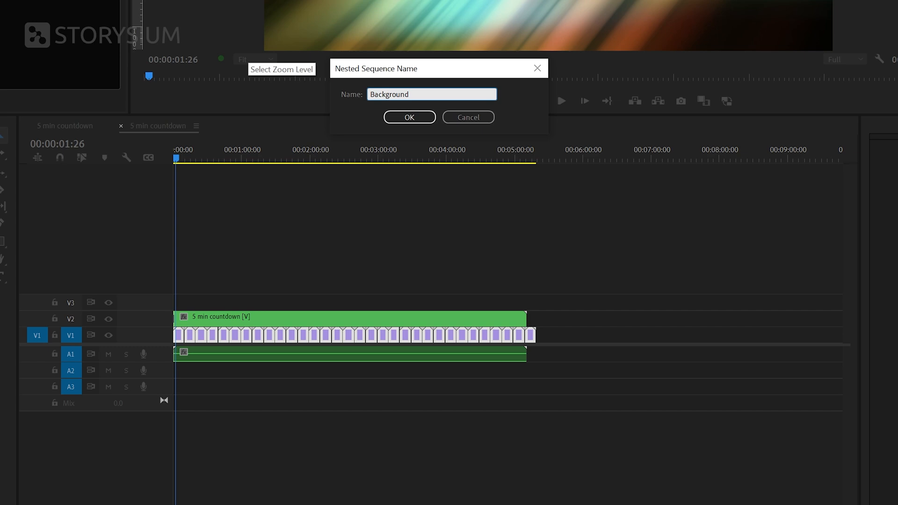
left_click(409, 117)
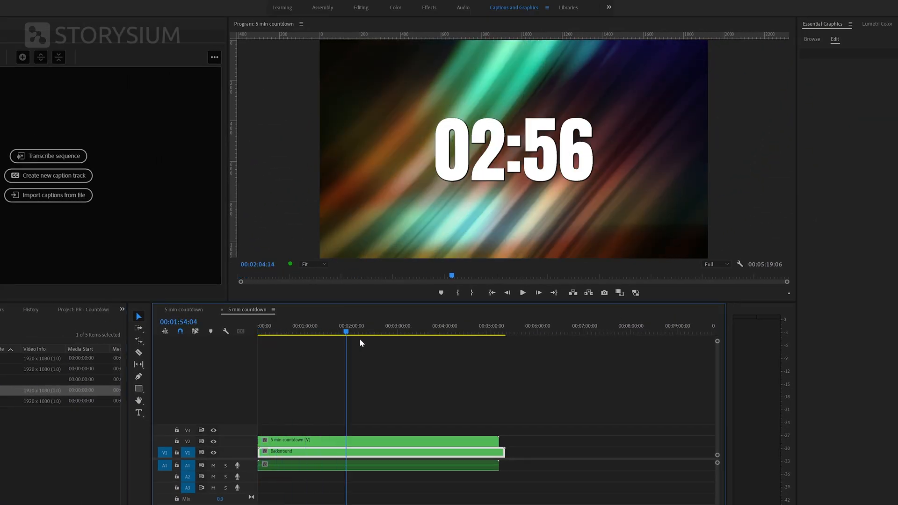
Step: Preview mid-countdown, search effects for 'block' and apply Block Dissolve to the Background clip
left_click(290, 333)
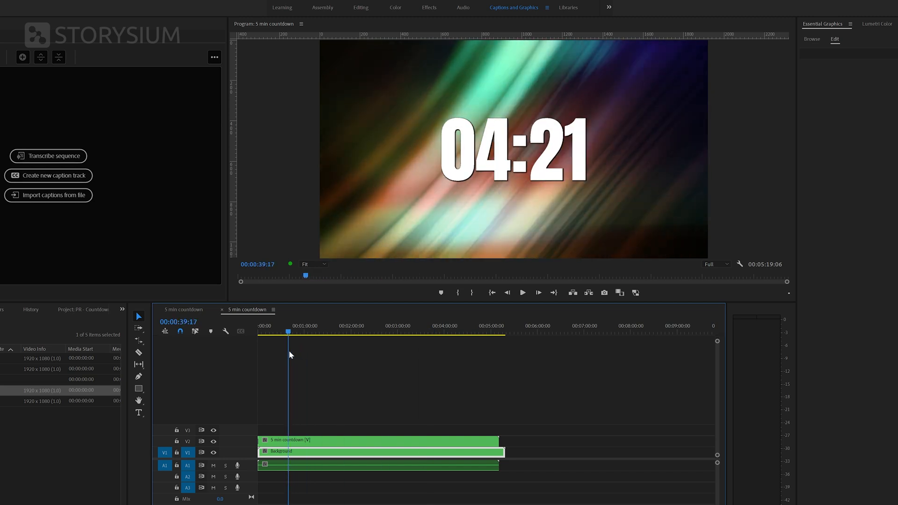
mouse_move(289, 351)
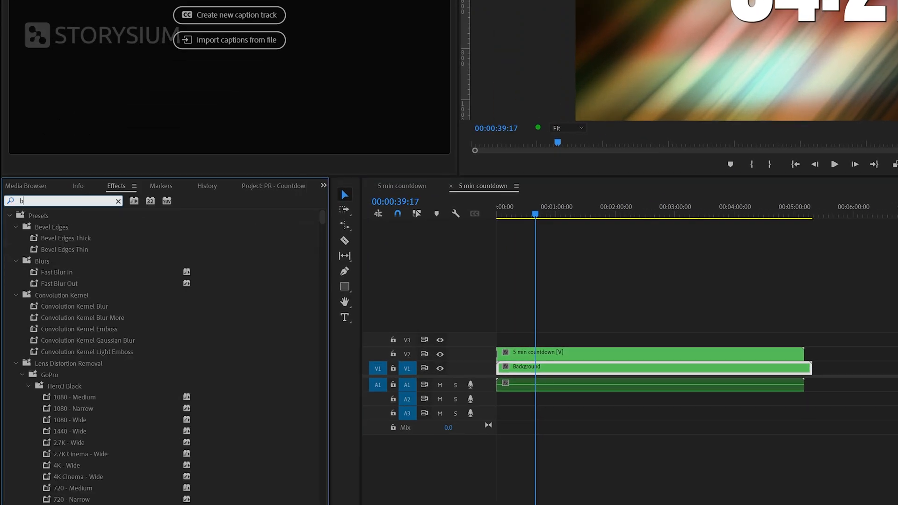
type("block")
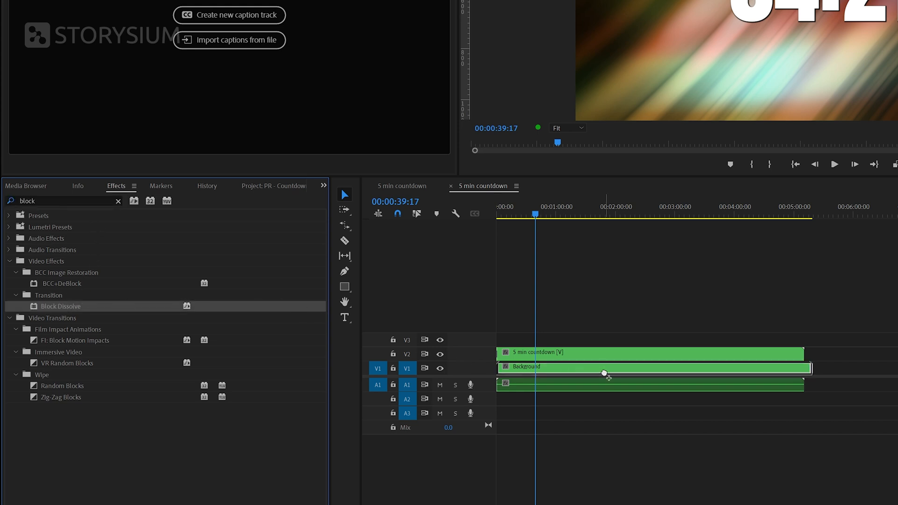
left_click(823, 10)
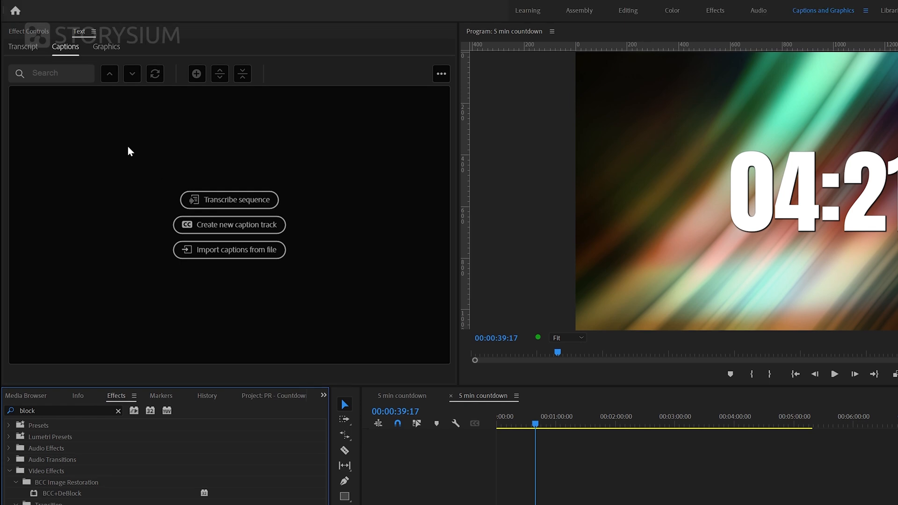
Step: Keyframe Block Dissolve's Transition Completion from 0% to 100% on the Background clip
left_click(27, 30)
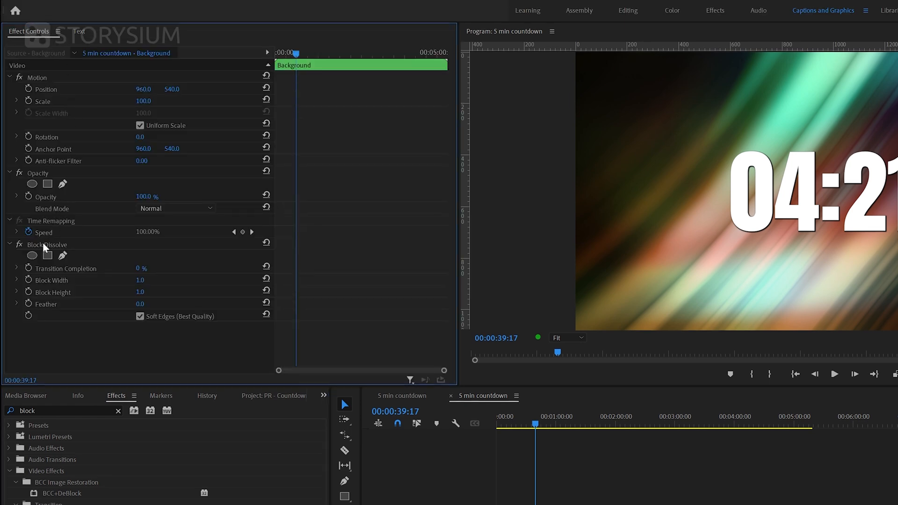
left_click(27, 269)
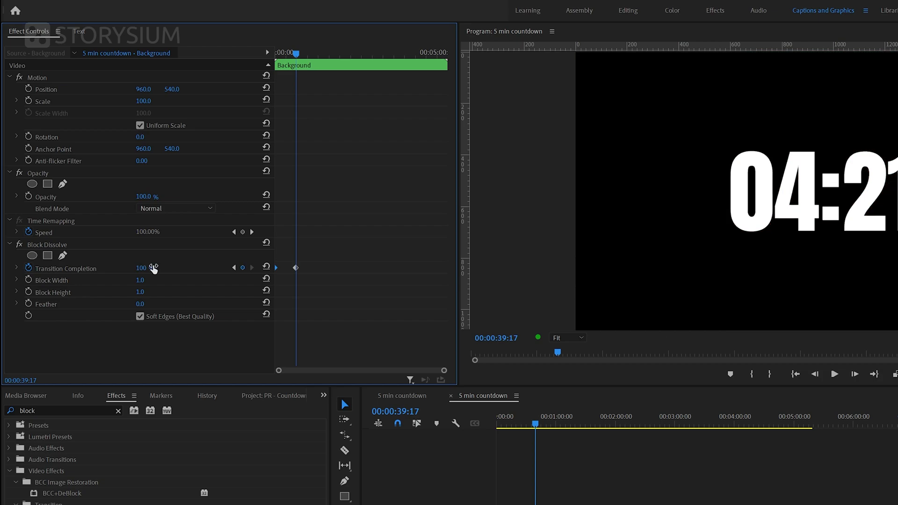
left_click_drag(294, 52, 287, 53)
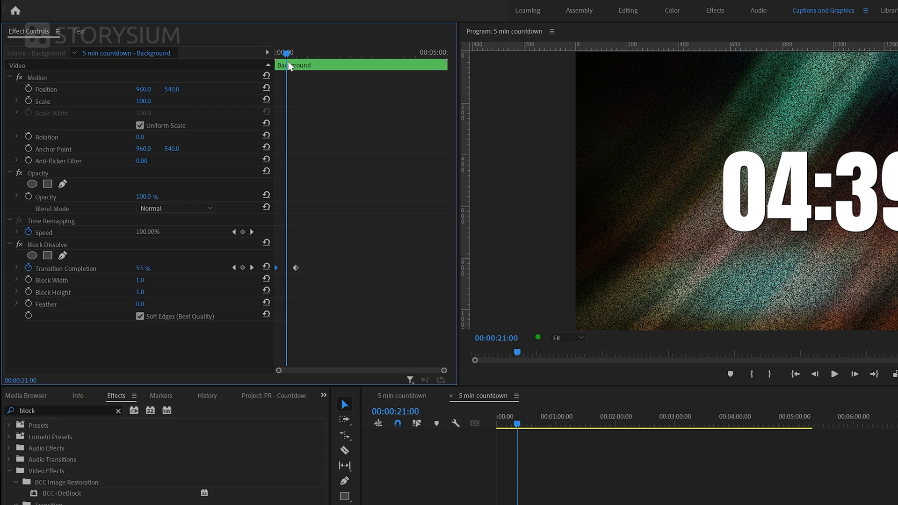
mouse_move(600, 282)
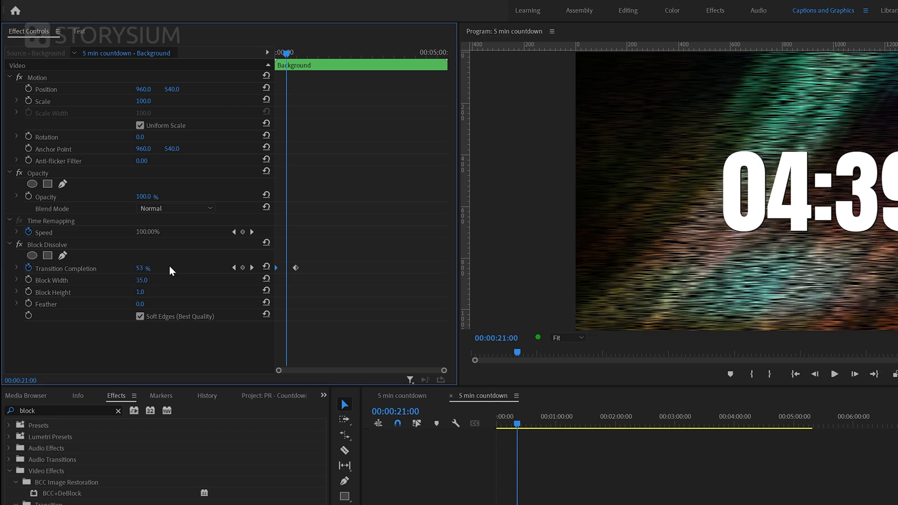
Step: Set block size to 35 by 35, turn off Soft Edges and preview the reveal
double_click(140, 292)
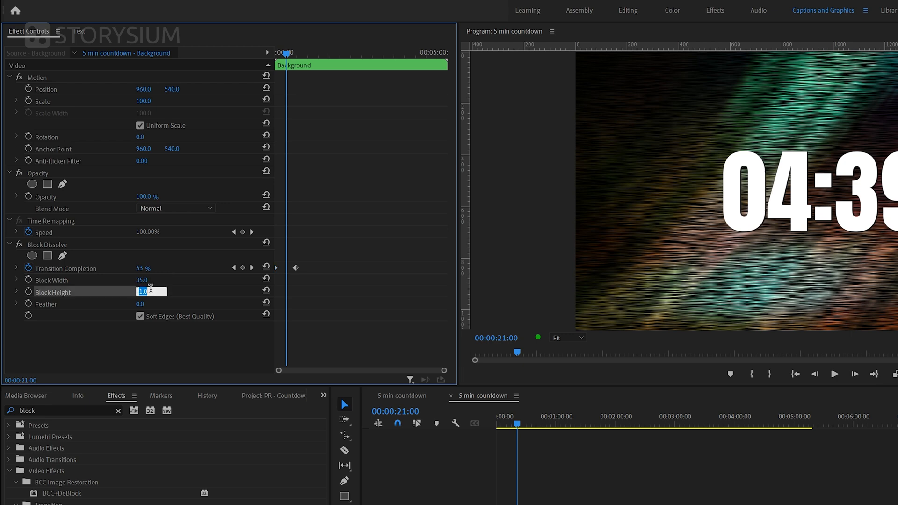
type("35.0")
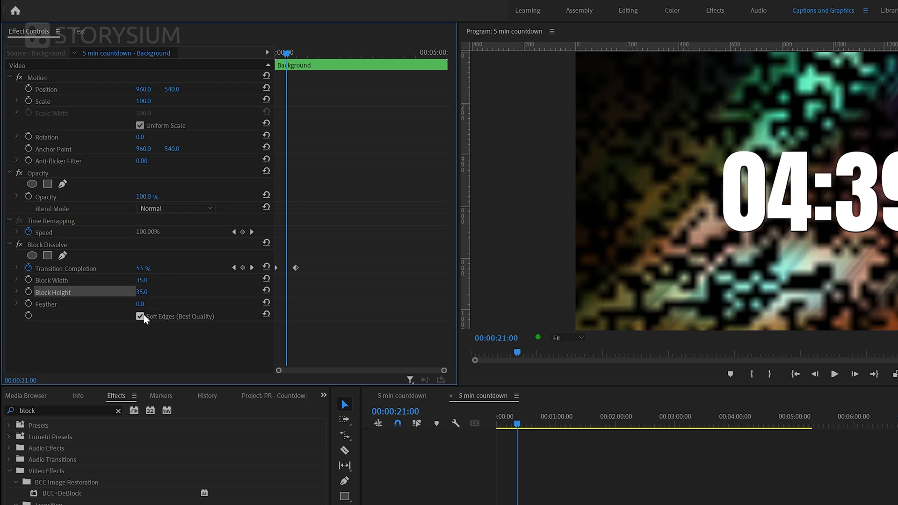
left_click(141, 316)
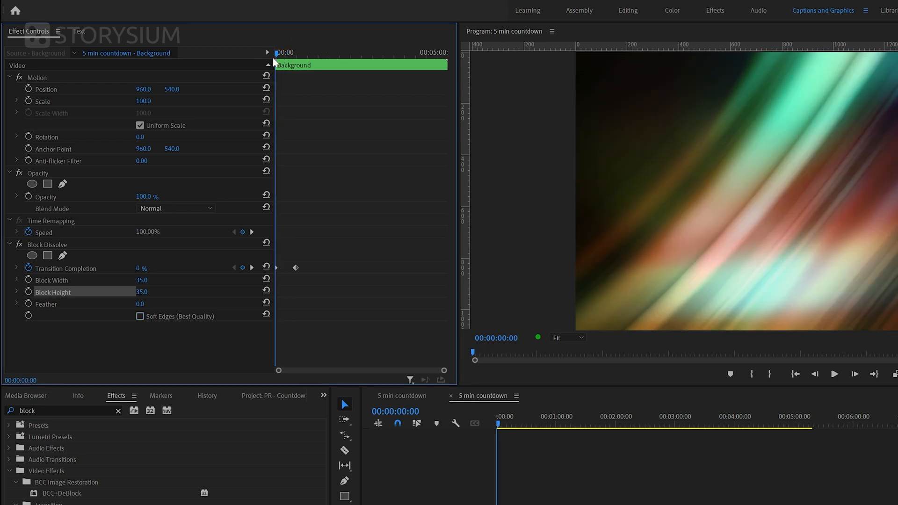
left_click_drag(279, 51, 289, 52)
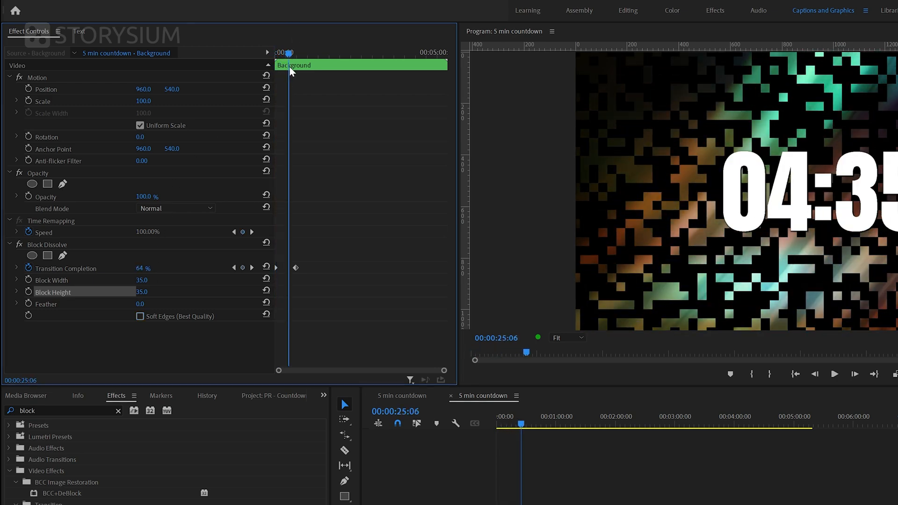
mouse_move(298, 276)
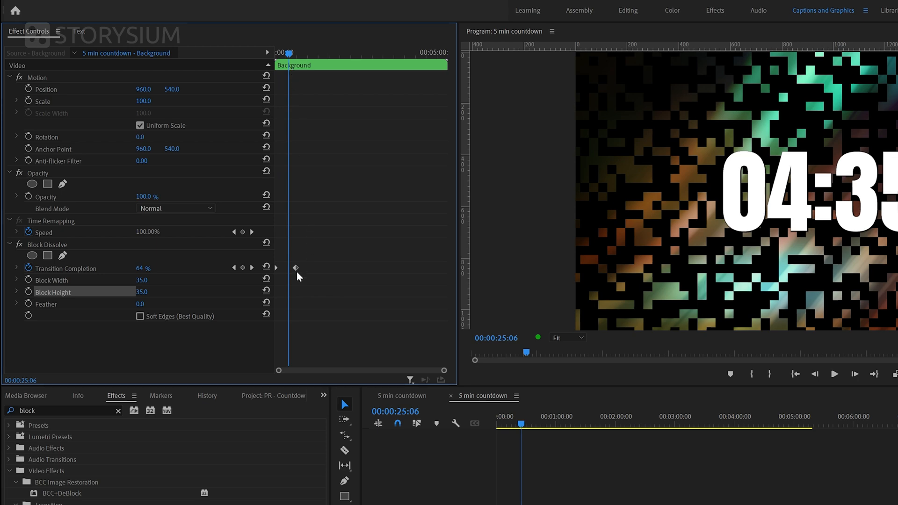